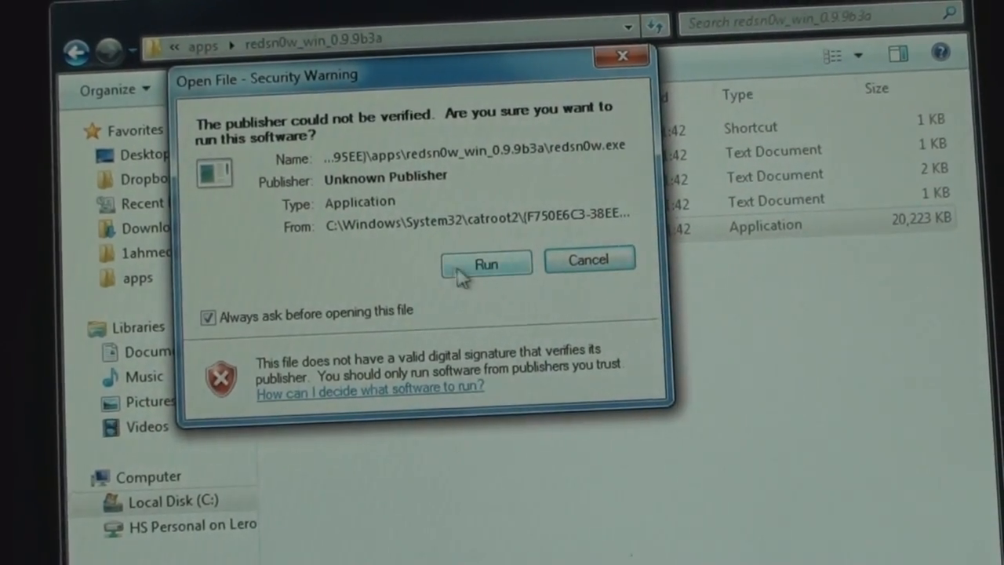
# - Allow the unverified redsn0w program to run and show its Extras options
pyautogui.click(486, 263)
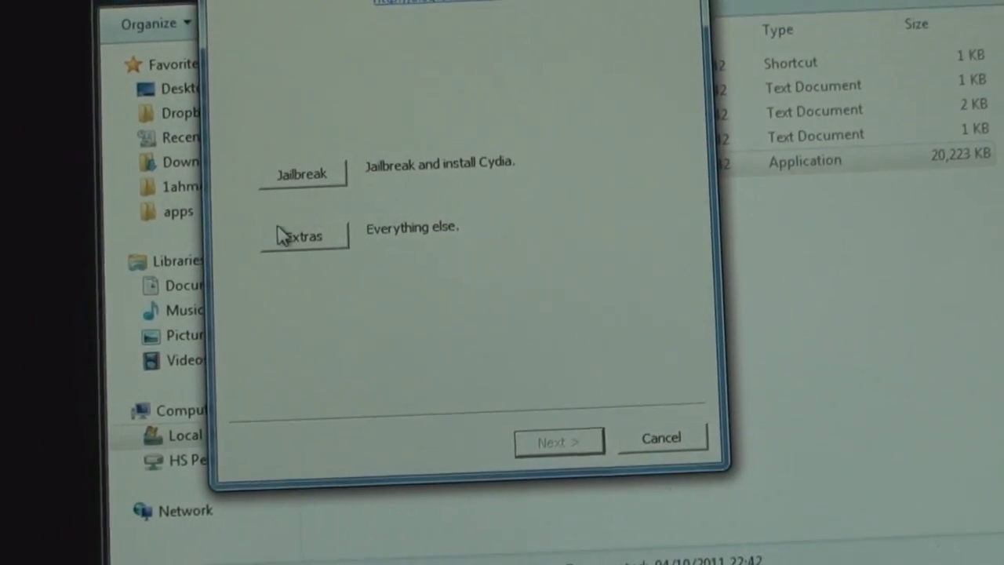
pyautogui.click(301, 235)
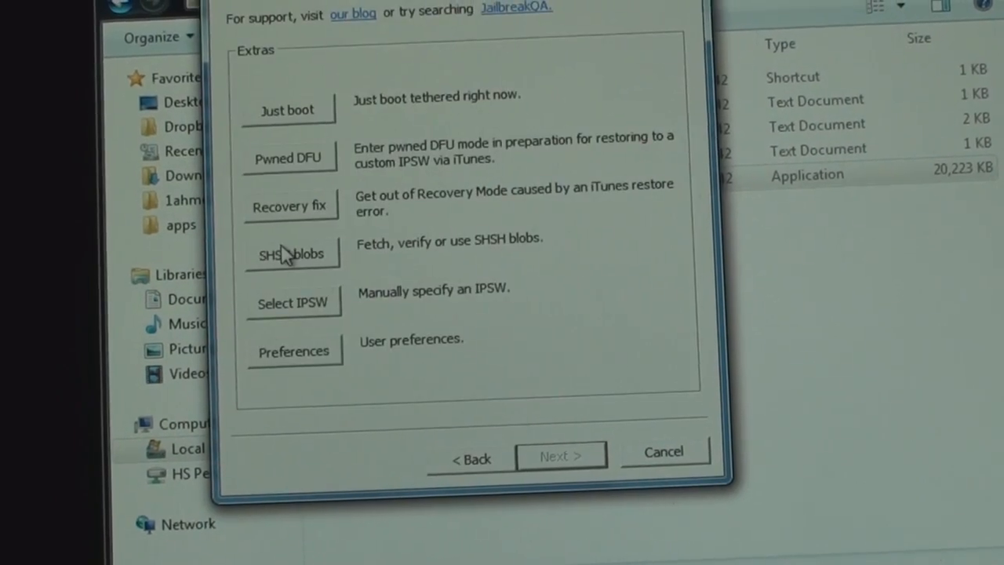